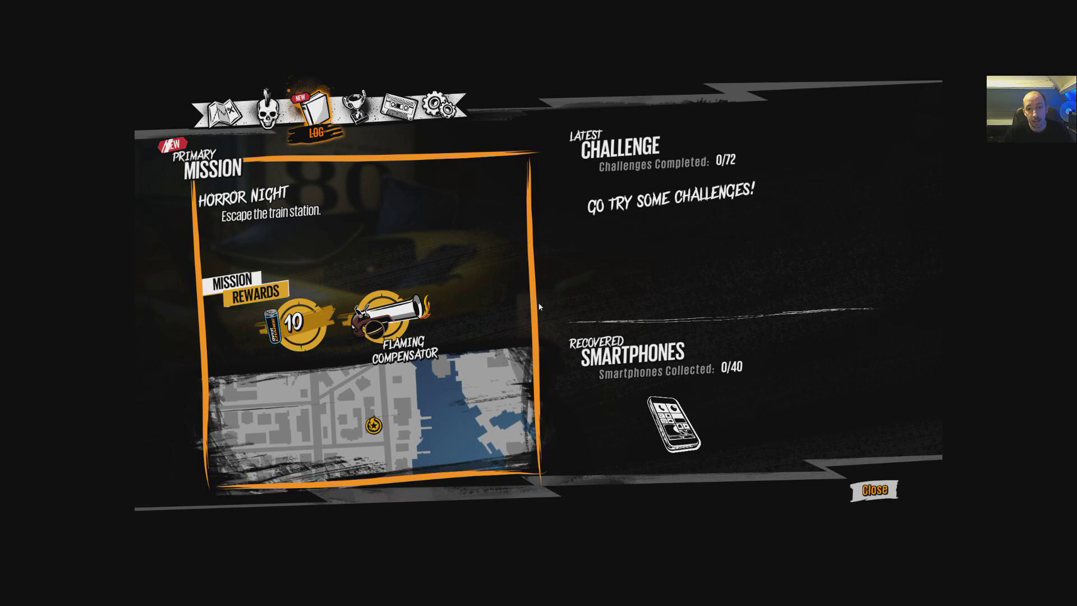
Step: Launch HxD and bring up the File menu with no file loaded
left_click(873, 490)
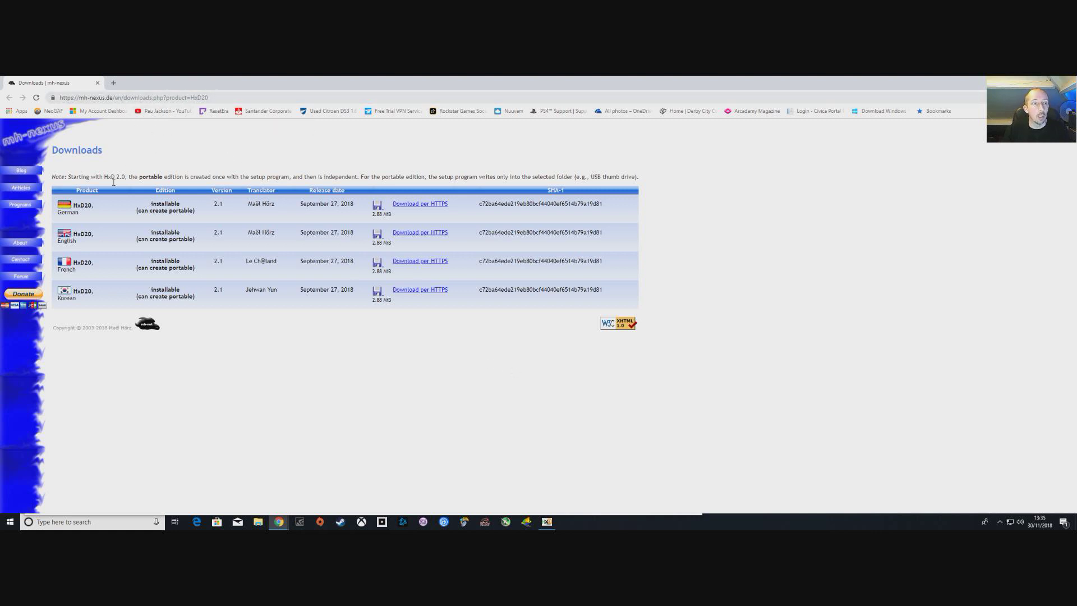
mouse_move(101, 288)
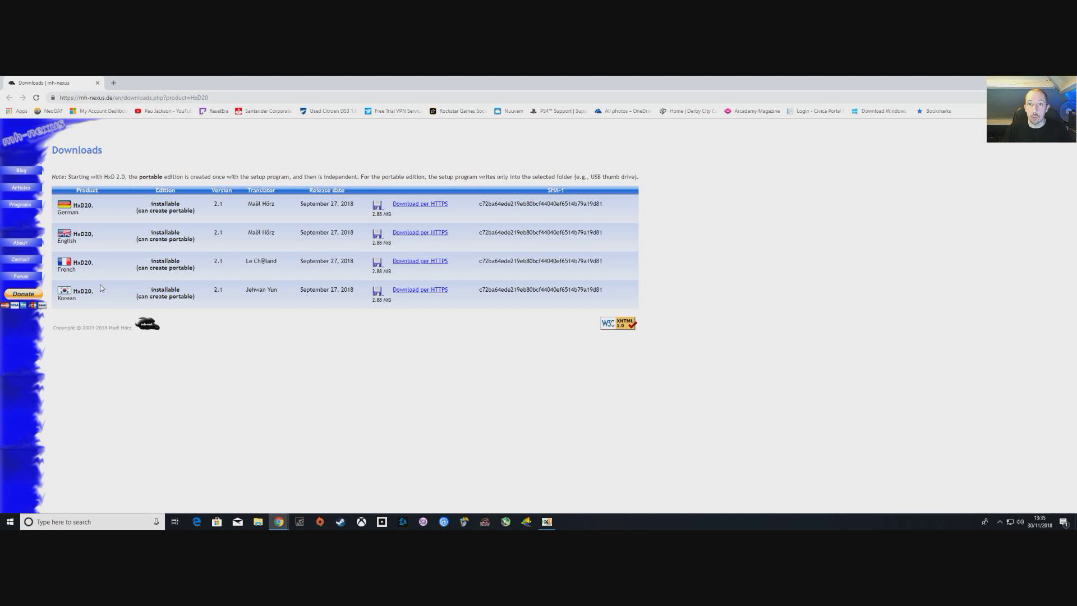
mouse_move(420, 232)
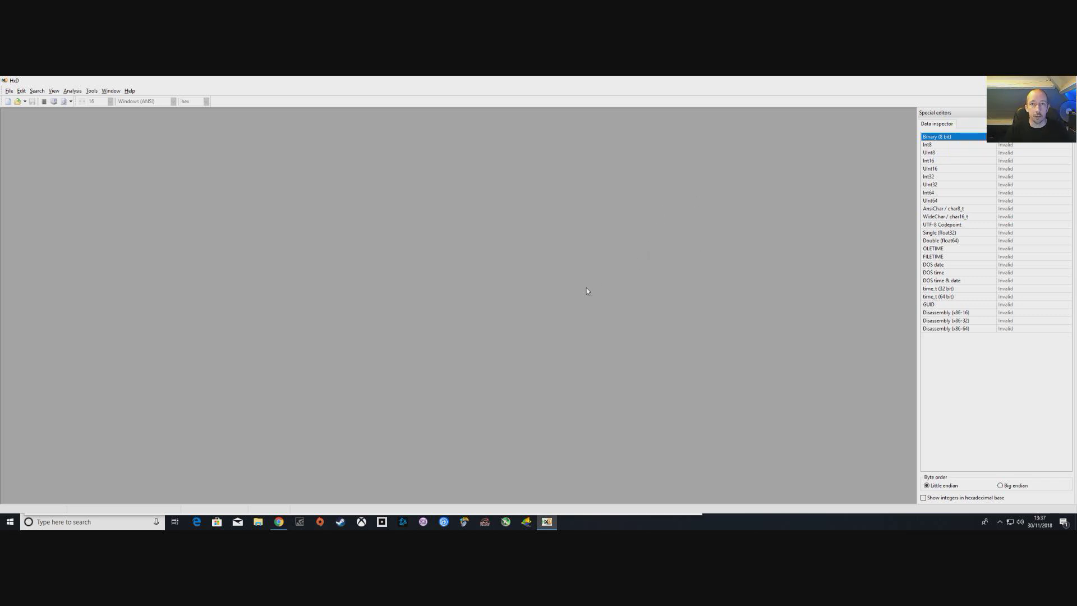
mouse_move(700, 294)
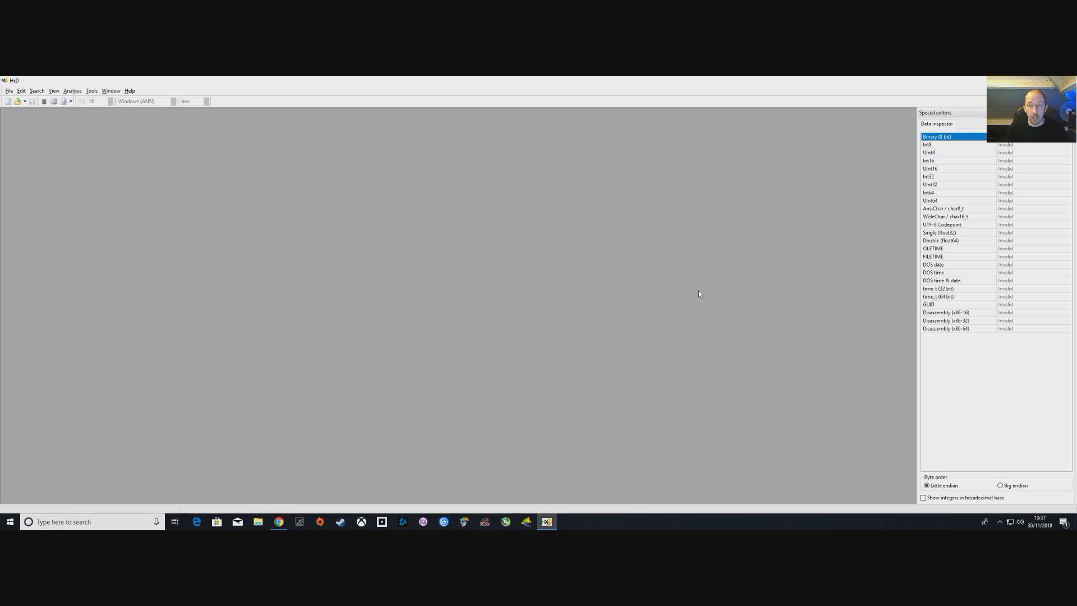
mouse_move(404, 212)
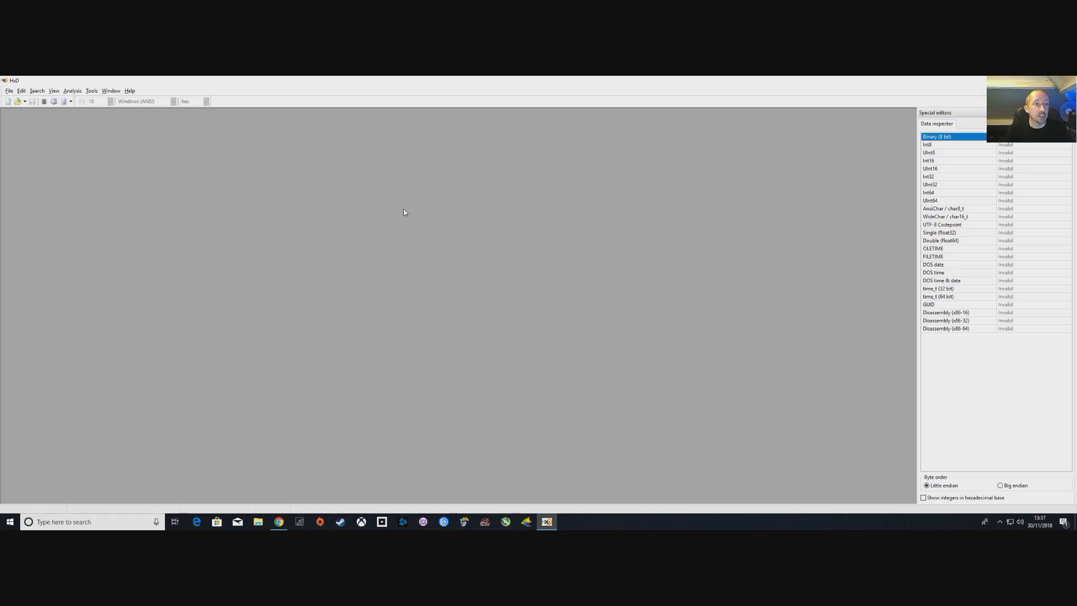
left_click(9, 89)
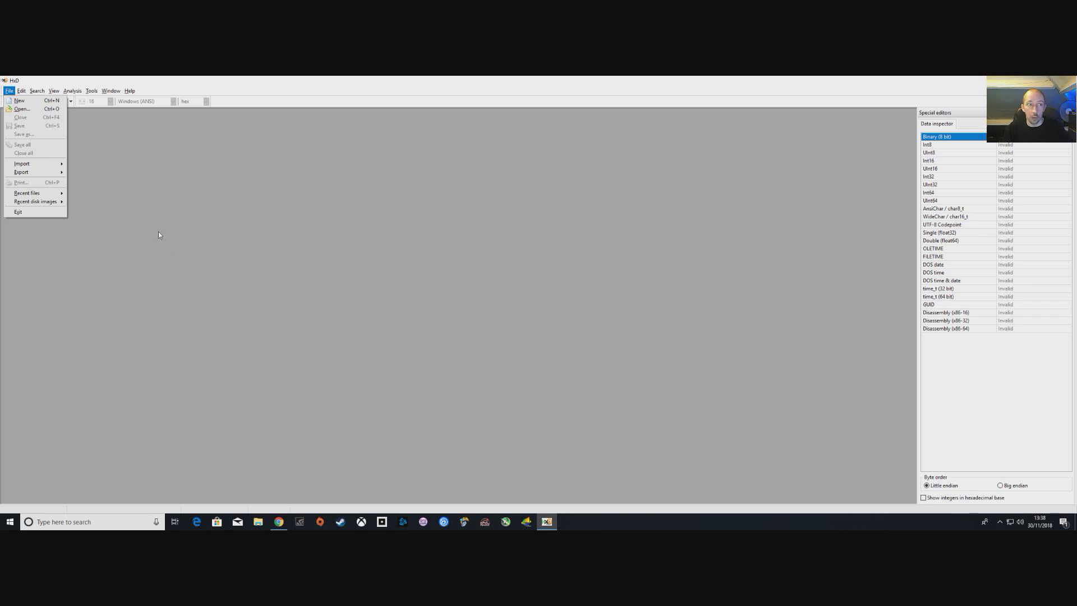
mouse_move(22, 108)
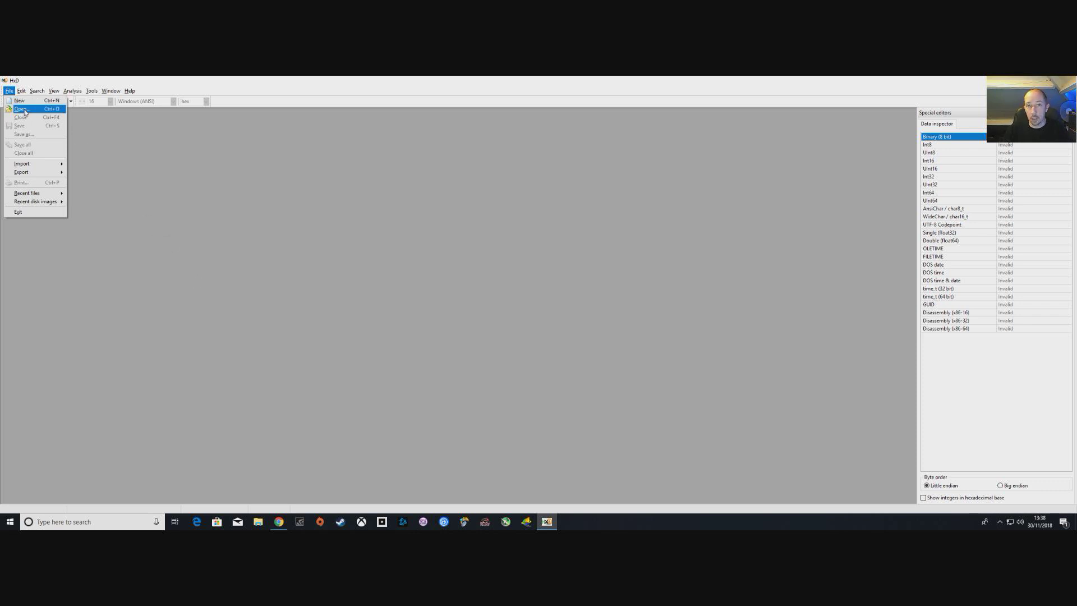
Step: Open Sunset.exe from G:\Games\Sunset overdrive\Sunset Overdrive in HxD
left_click(21, 110)
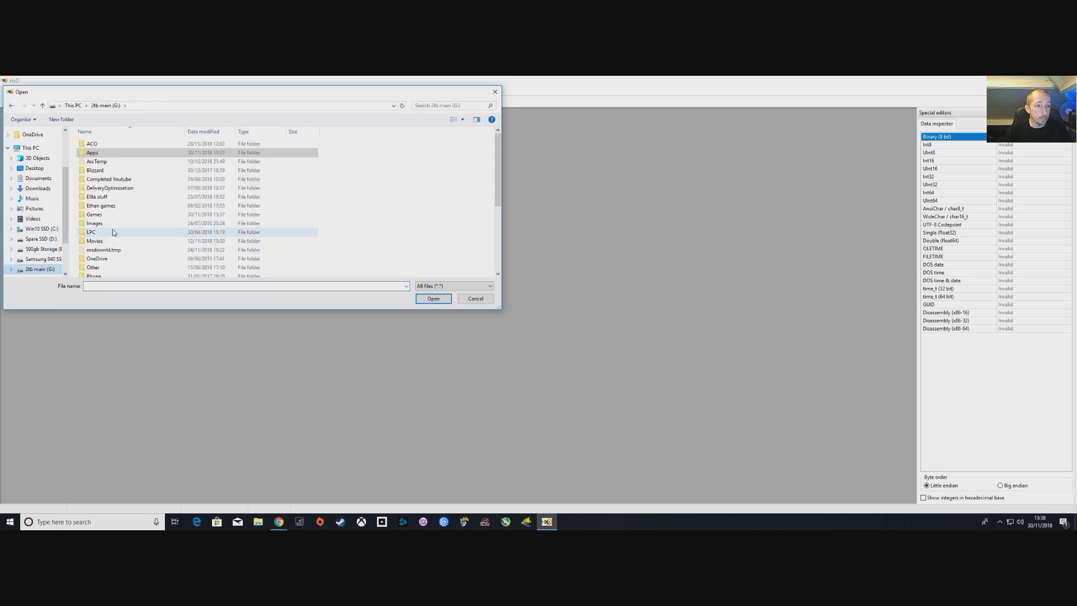
double_click(94, 214)
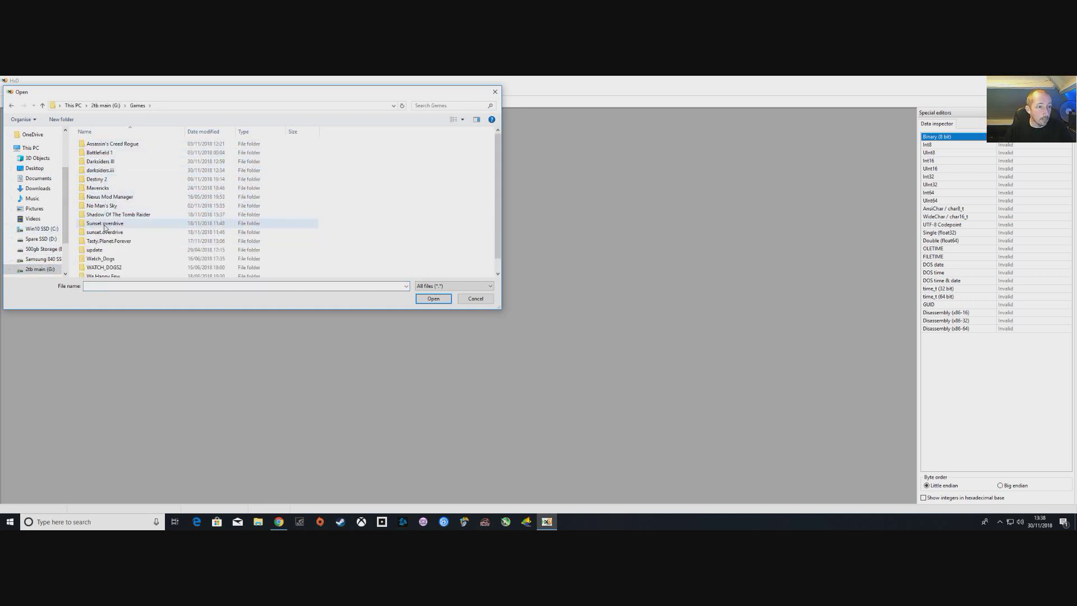
mouse_move(105, 224)
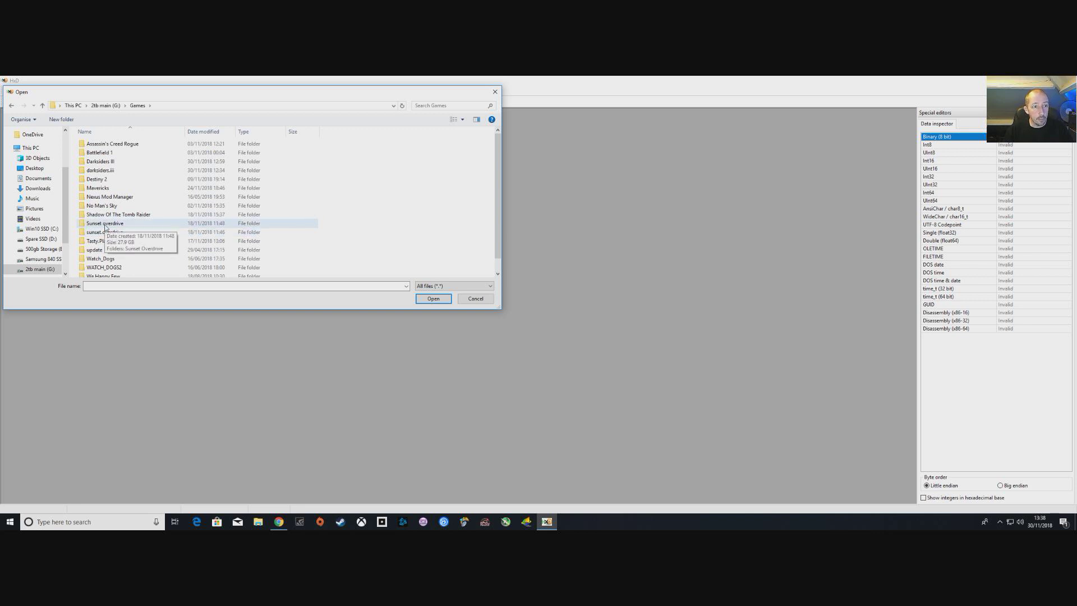
double_click(105, 223)
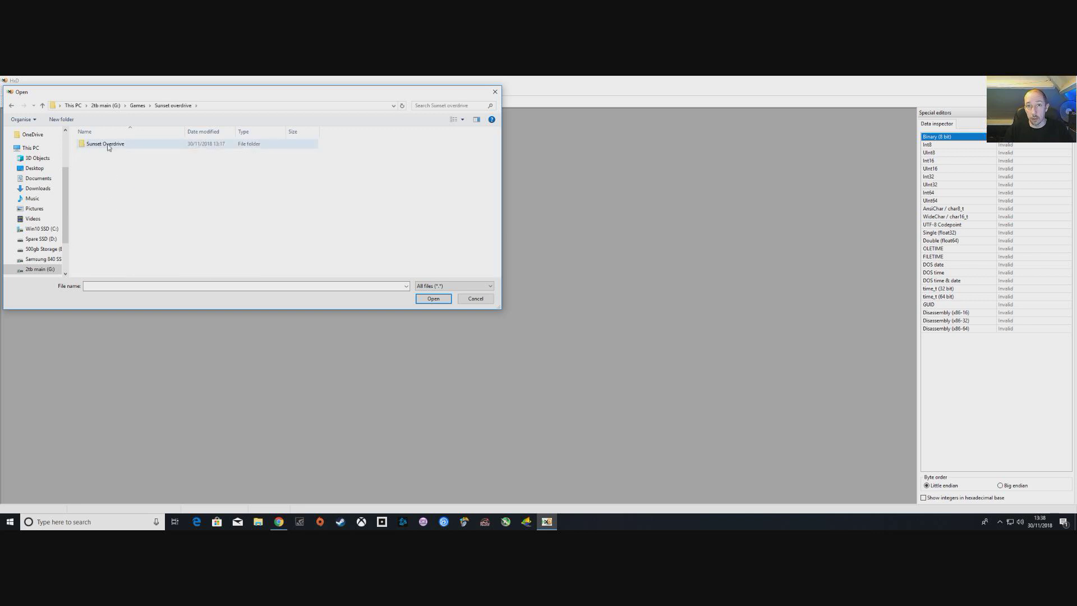
double_click(105, 143)
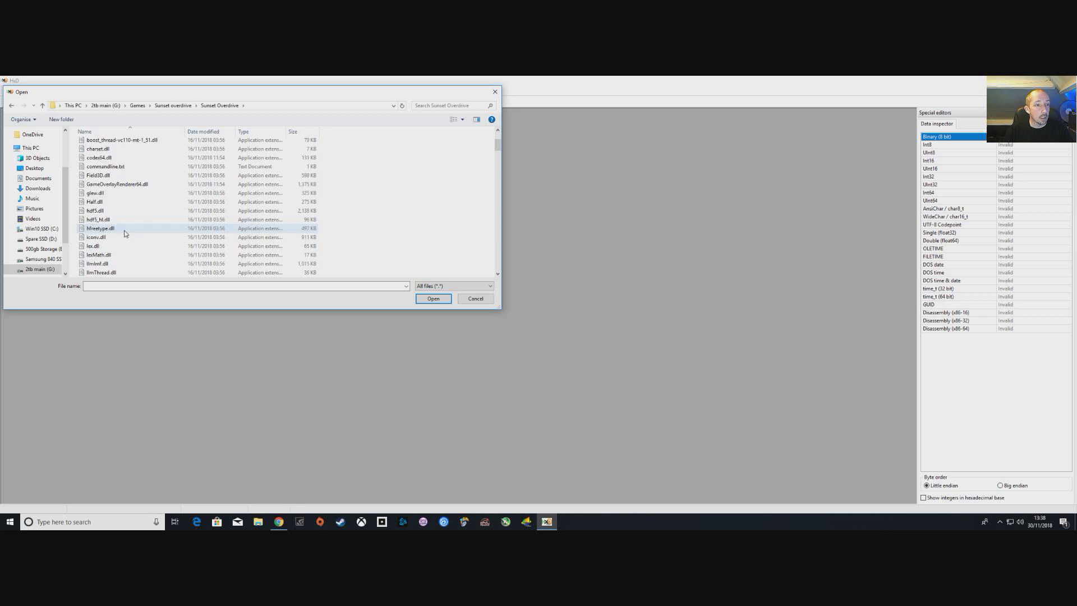
mouse_move(101, 229)
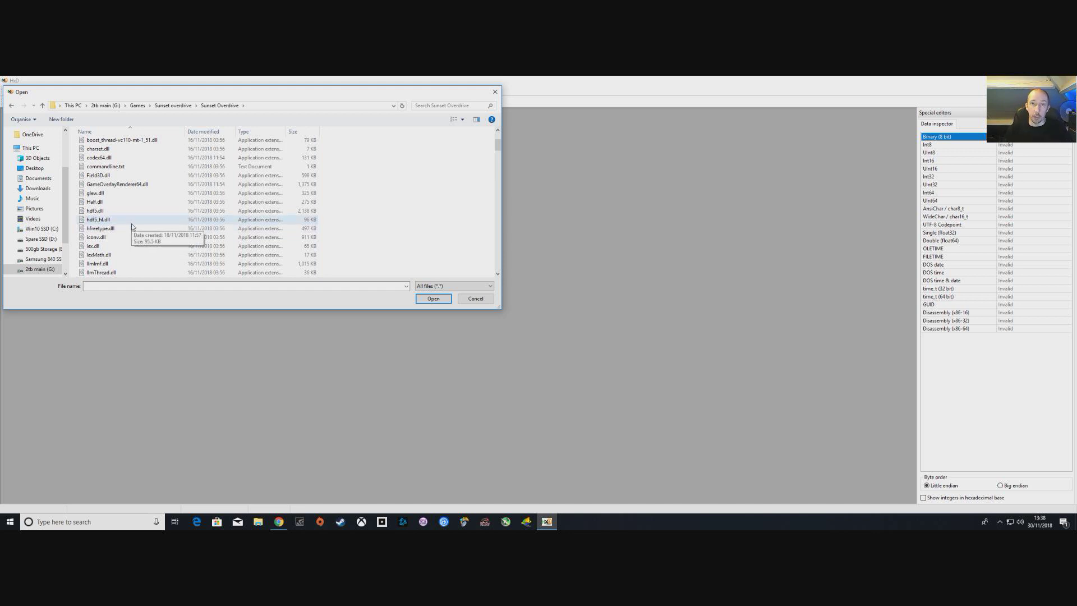
scroll("down", 3)
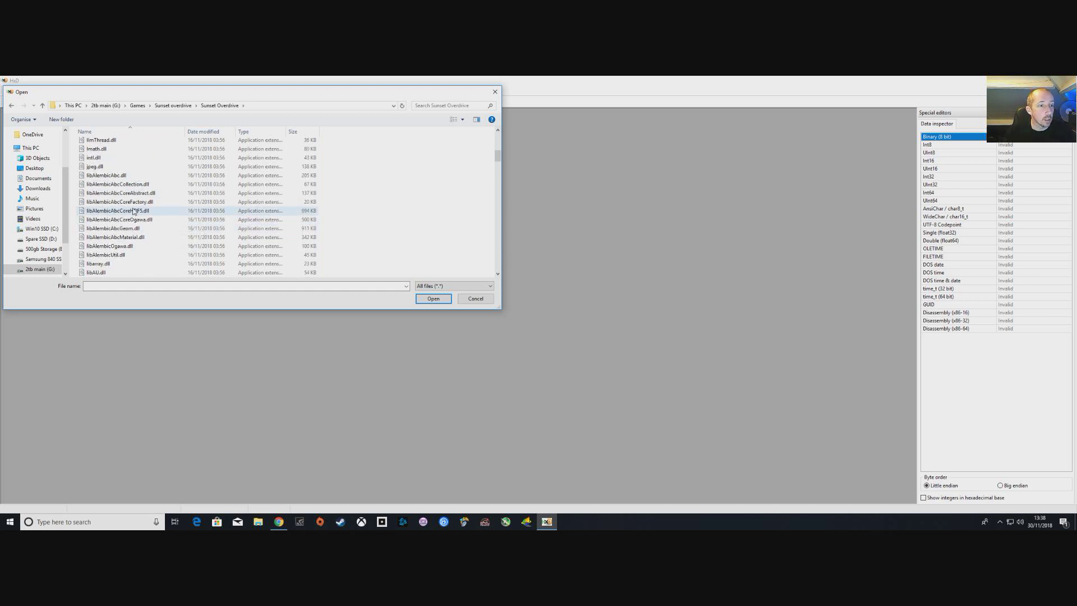
scroll("down", 3)
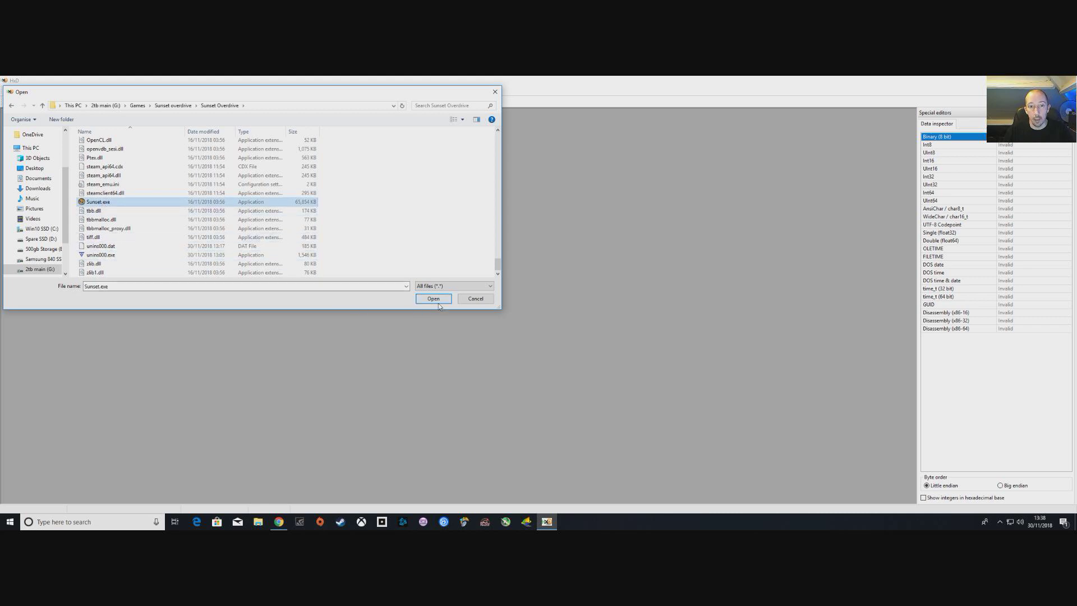
left_click(434, 298)
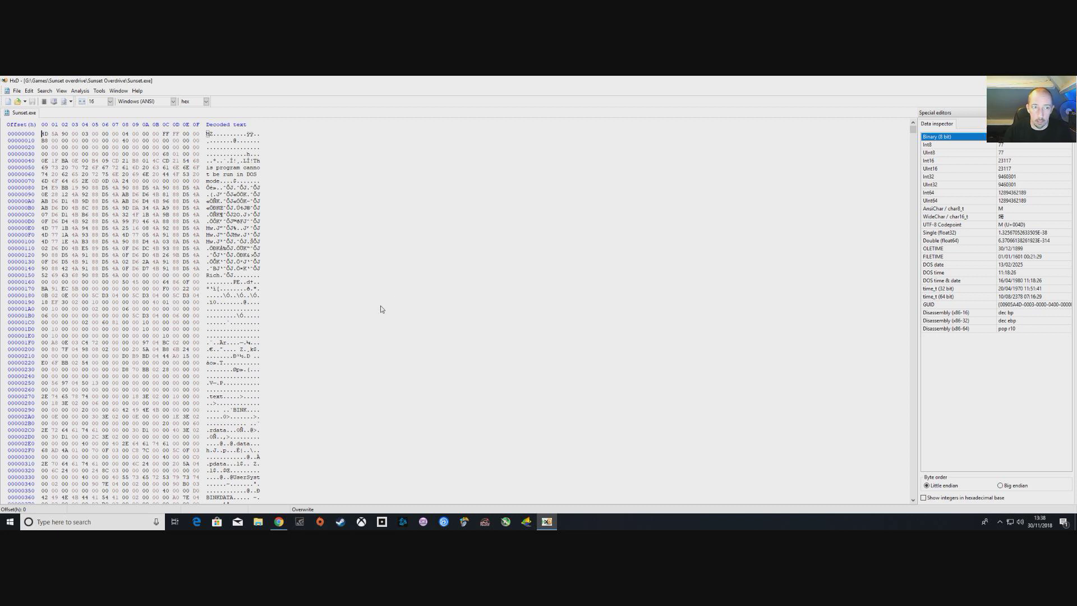
mouse_move(361, 226)
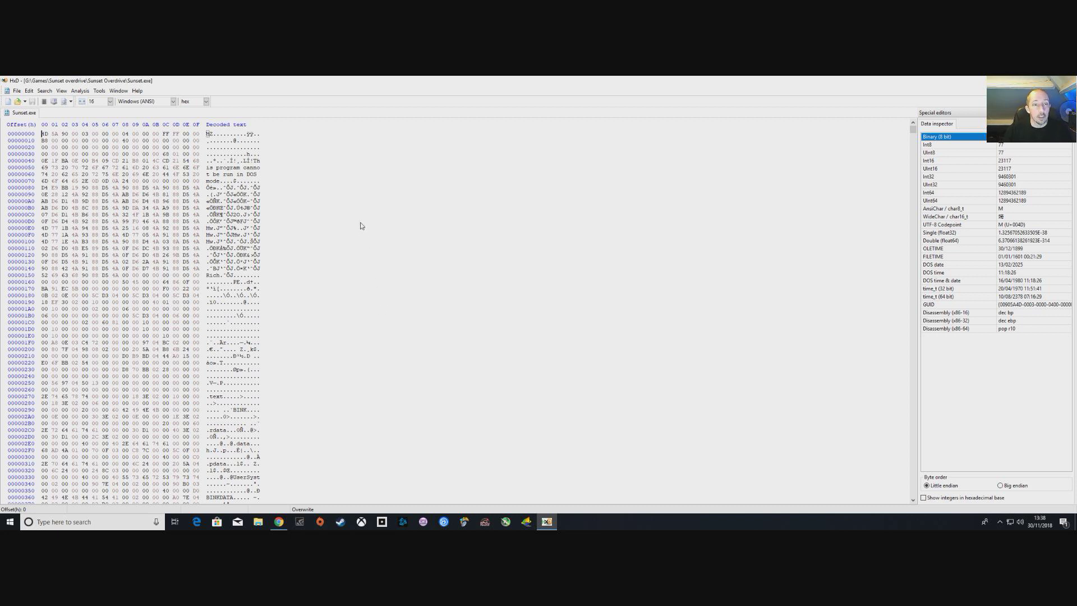
mouse_move(382, 225)
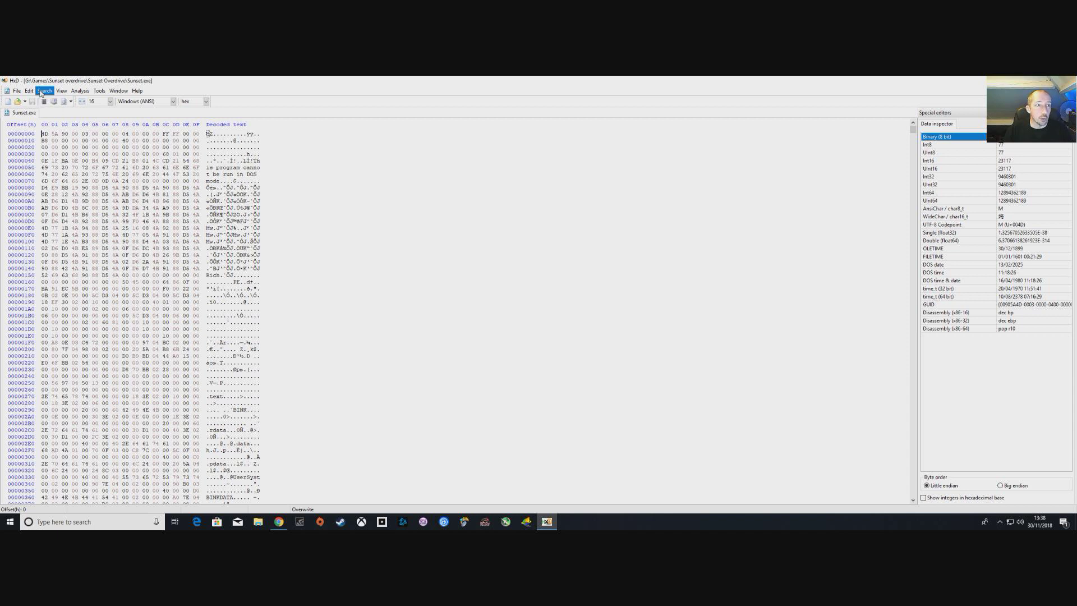
Step: Run a forward Hex-values search for 39 8E E3 3F
left_click(44, 91)
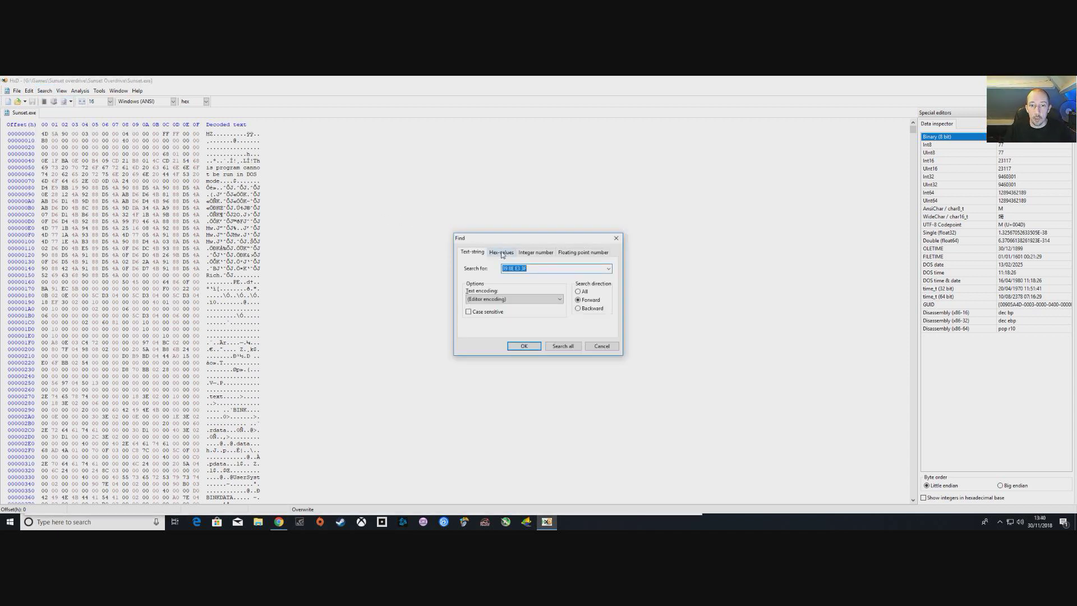
left_click(501, 252)
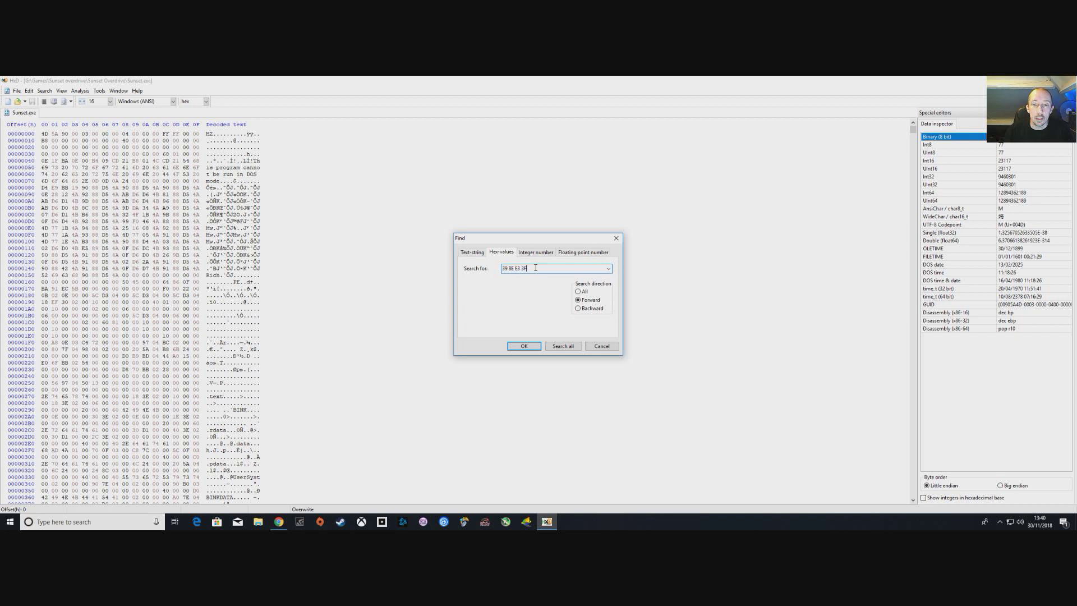
mouse_move(520, 282)
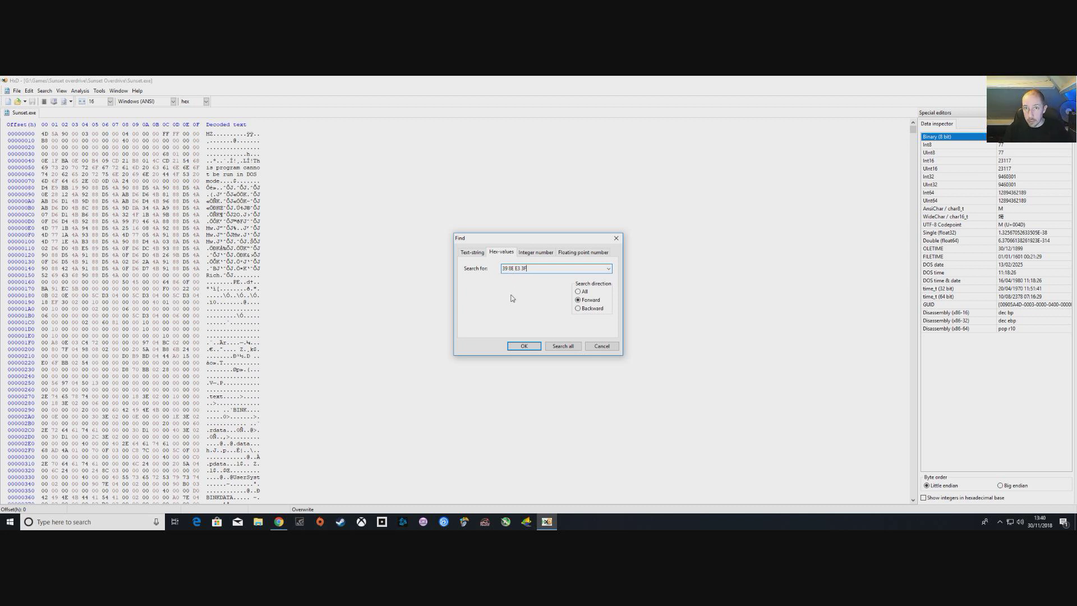
mouse_move(534, 308)
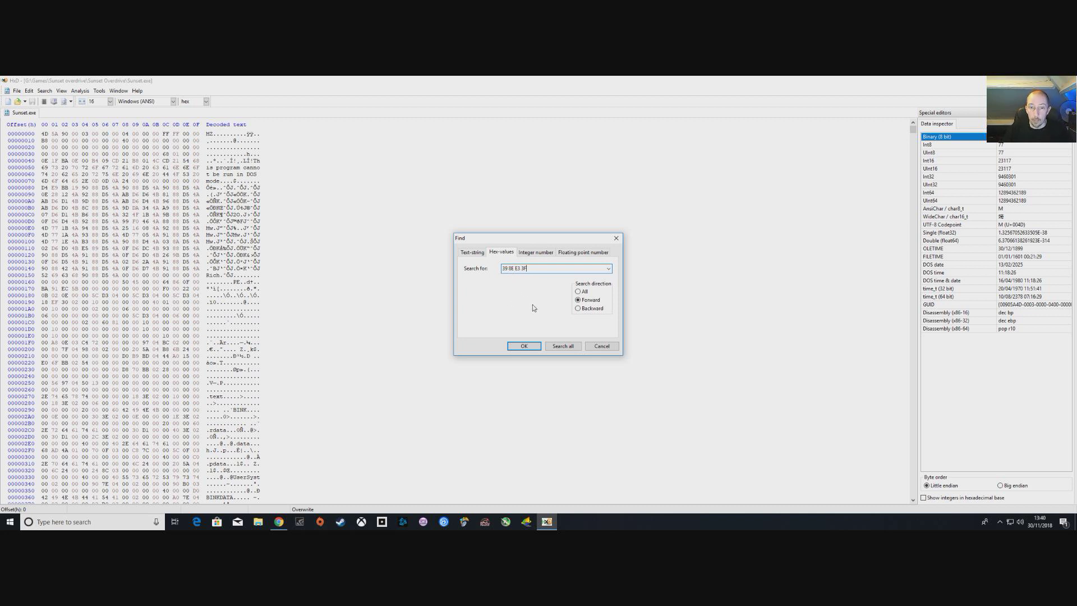
left_click(523, 346)
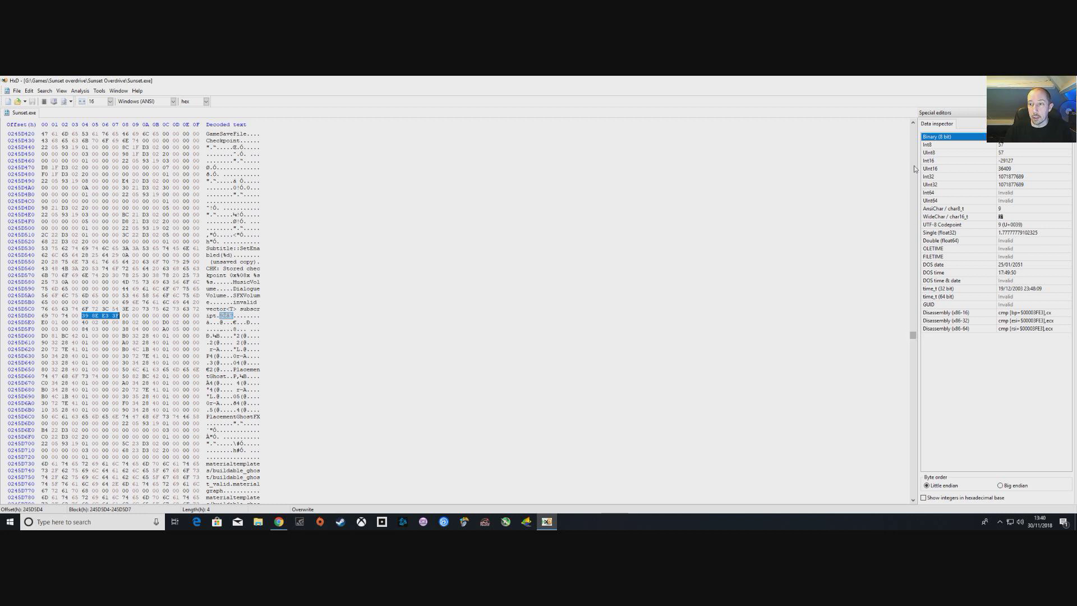
mouse_move(512, 321)
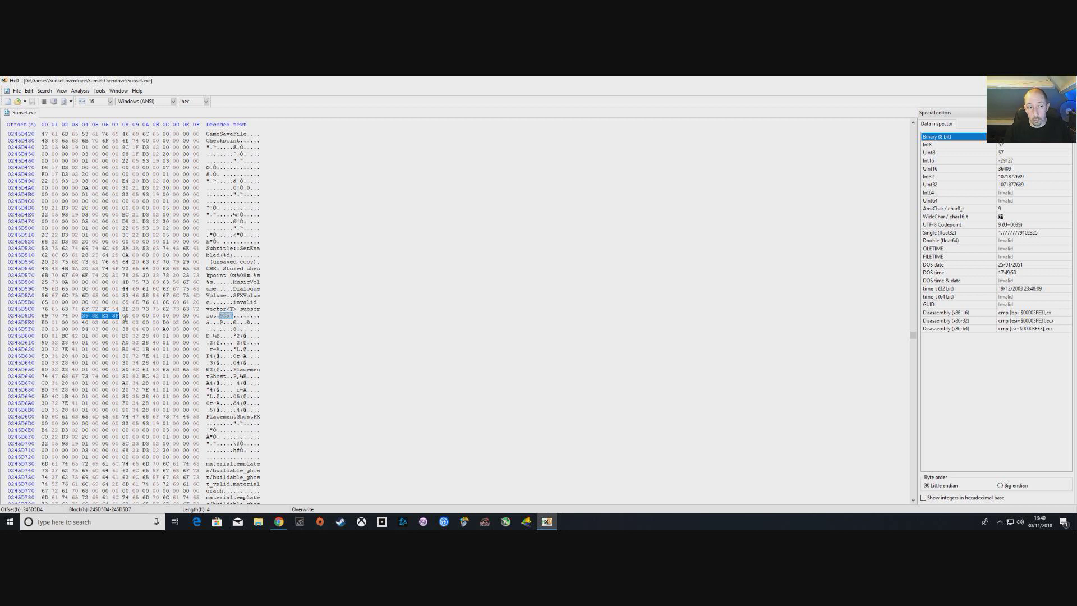
mouse_move(127, 318)
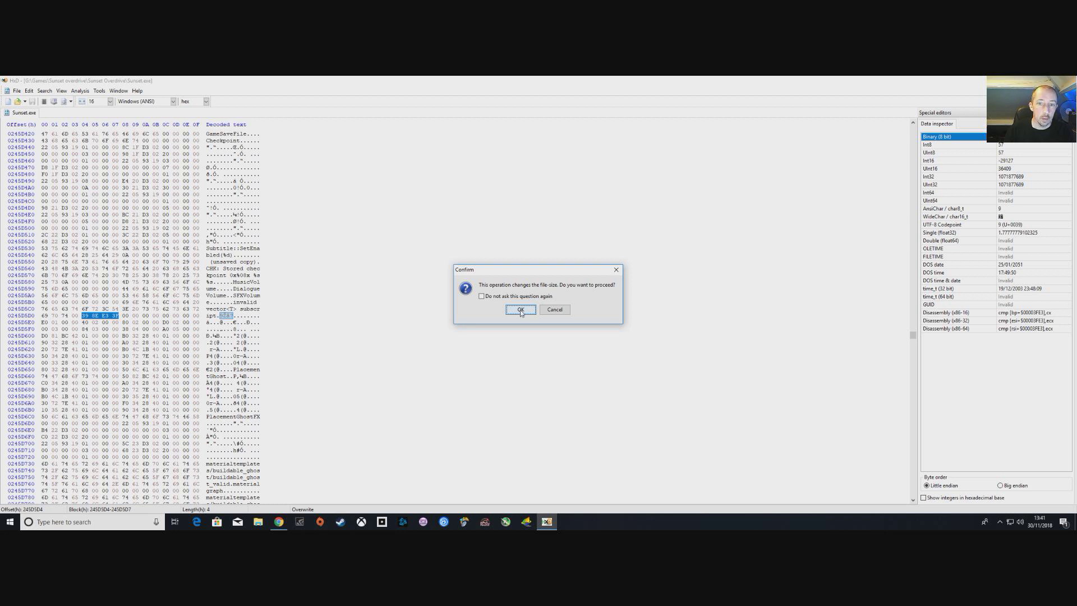
Step: Accept the file-size warning and paste-write 9A 99 19 40 over the matched bytes
left_click(520, 309)
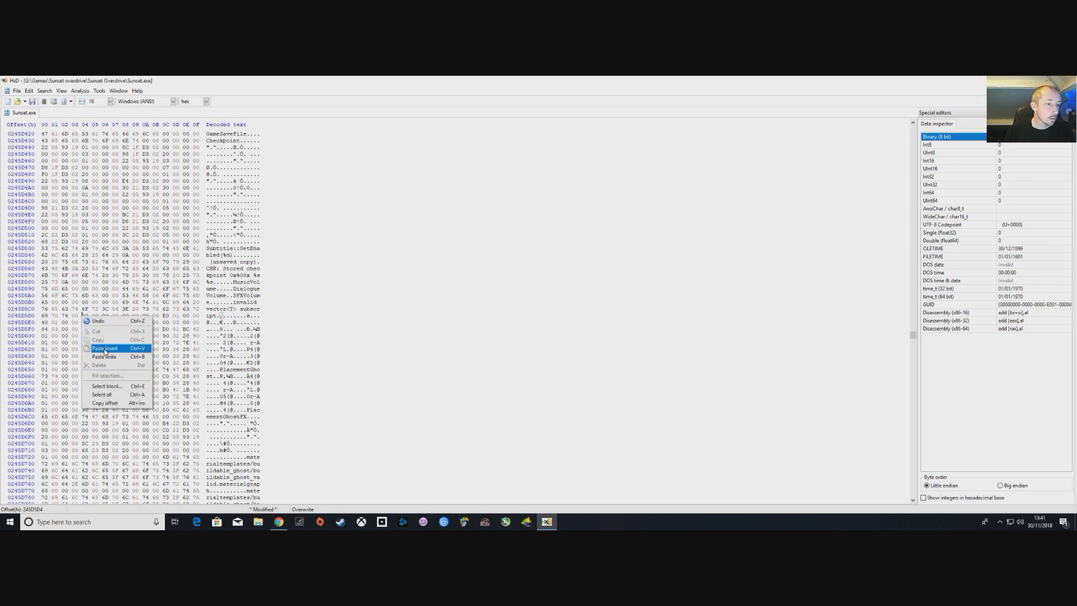
left_click(104, 348)
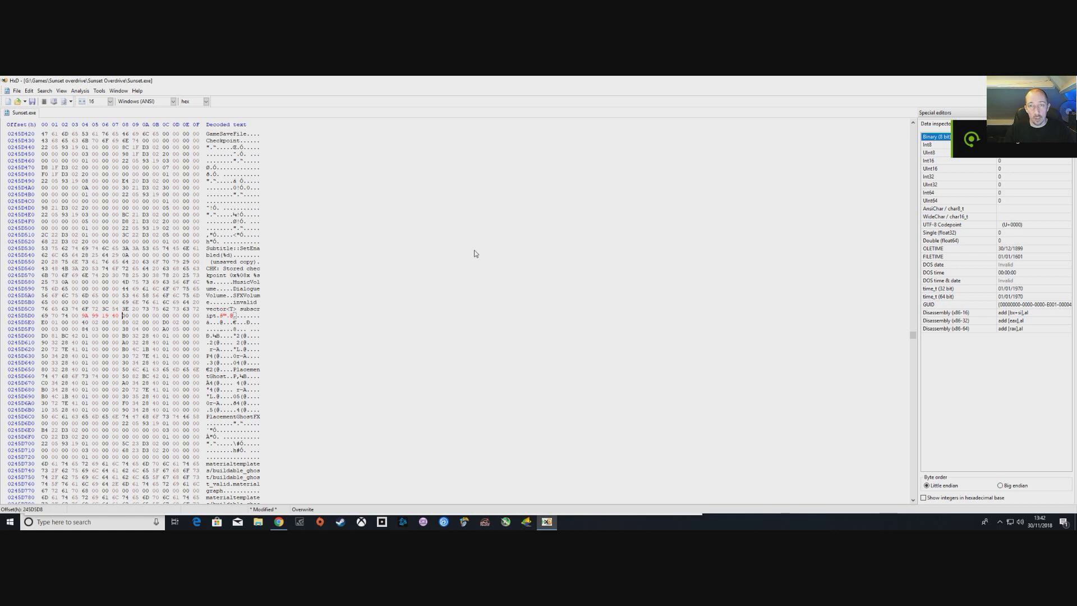
mouse_move(413, 285)
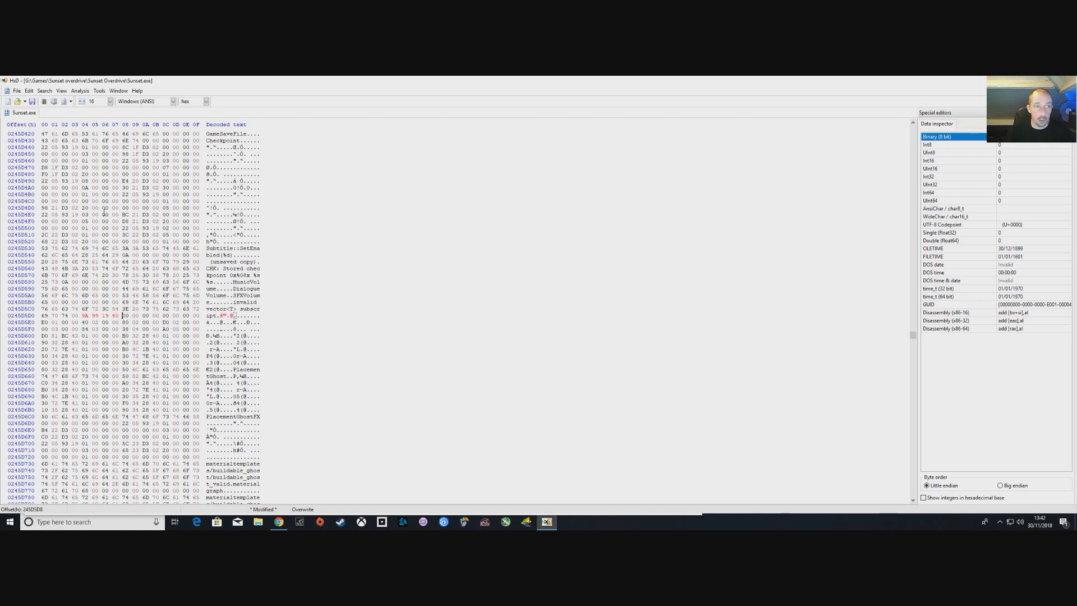
Step: Run a Hex-values Find for the byte sequence 00 00 80 41
left_click(44, 91)
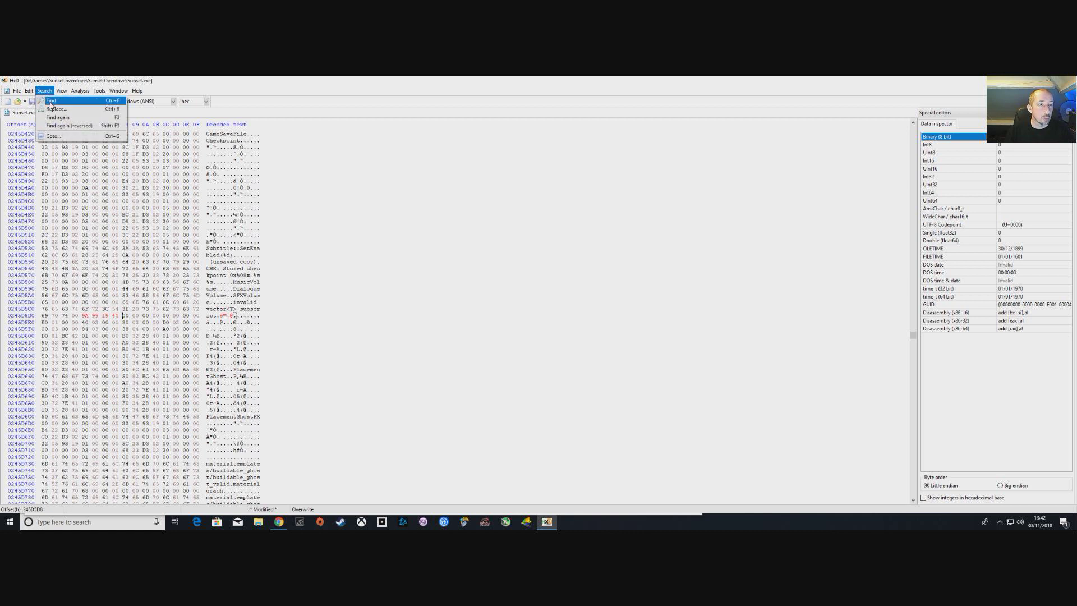
left_click(51, 100)
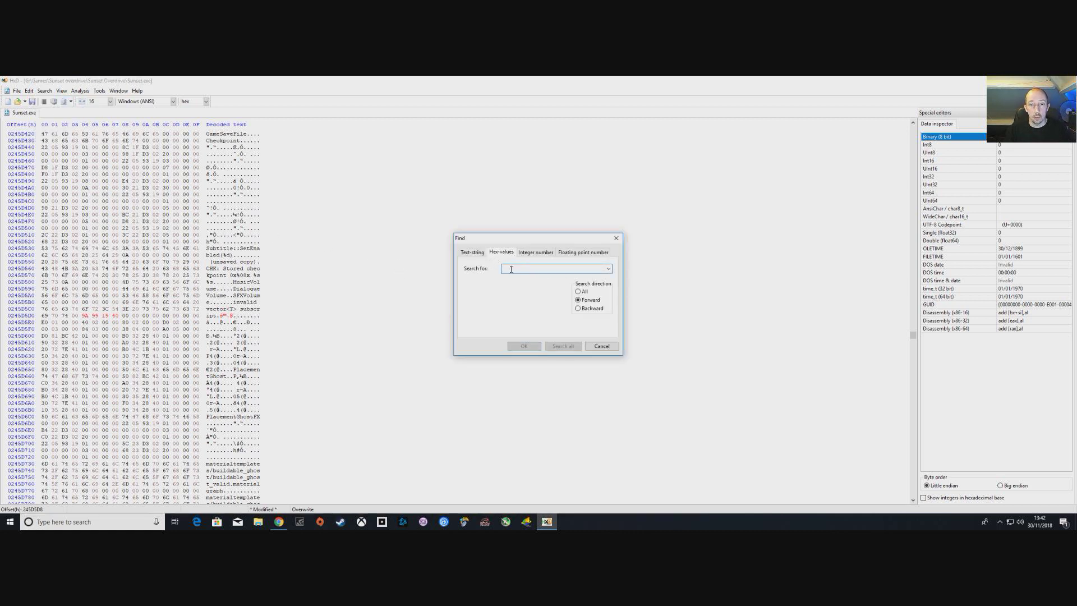
type("00 00 80 41")
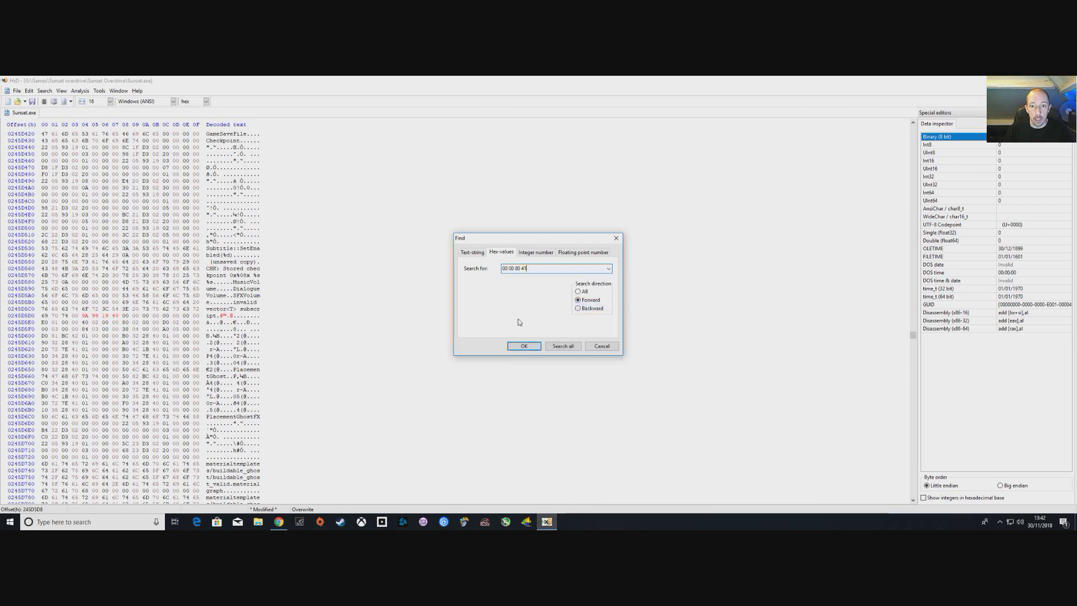
mouse_move(537, 299)
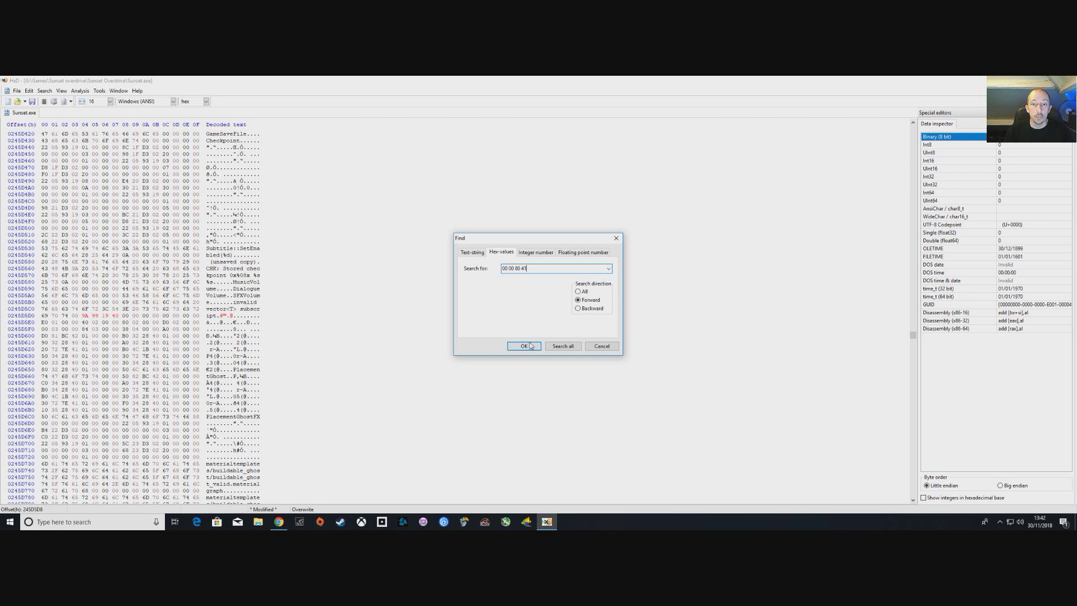
left_click(524, 345)
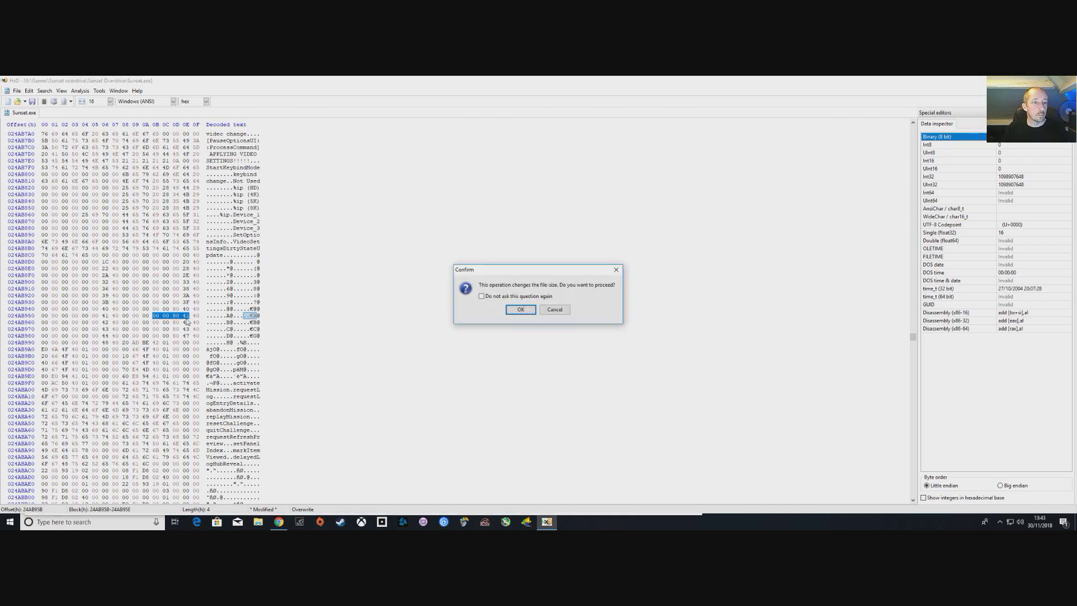
Step: Accept both file-size warnings and paste-write the new value over 00 00 80 41
left_click(520, 309)
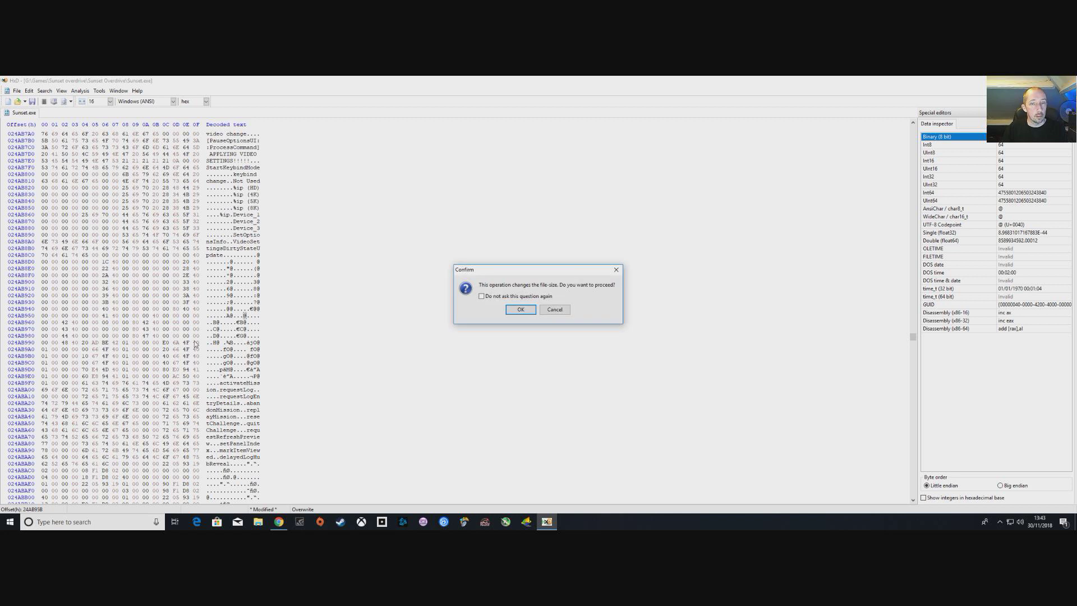
left_click(520, 309)
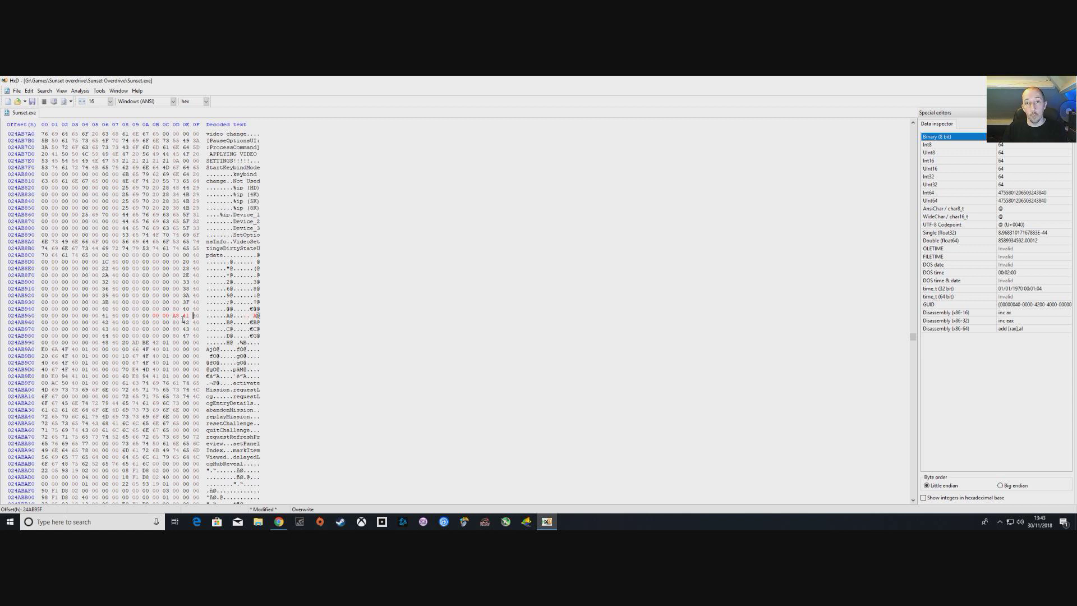
mouse_move(348, 316)
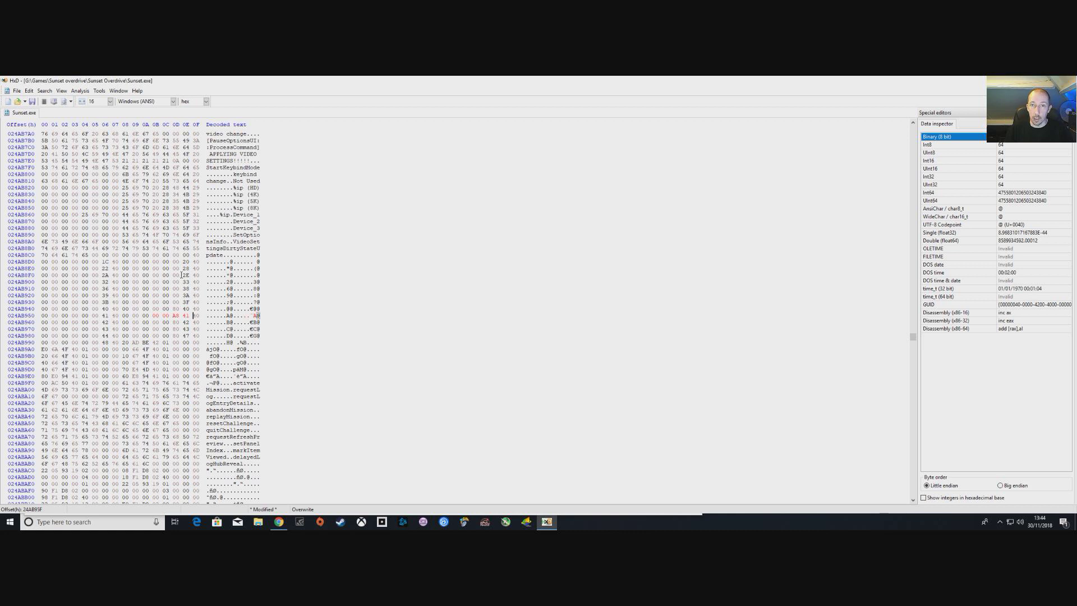
left_click(16, 91)
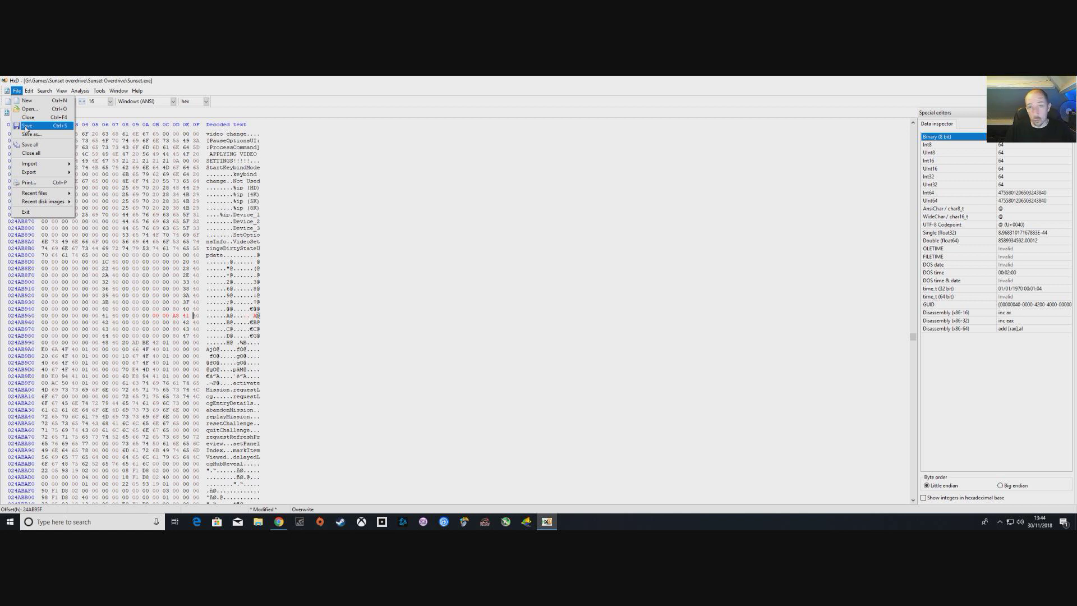
Step: Save both byte patches to Sunset.exe via File > Save
left_click(27, 125)
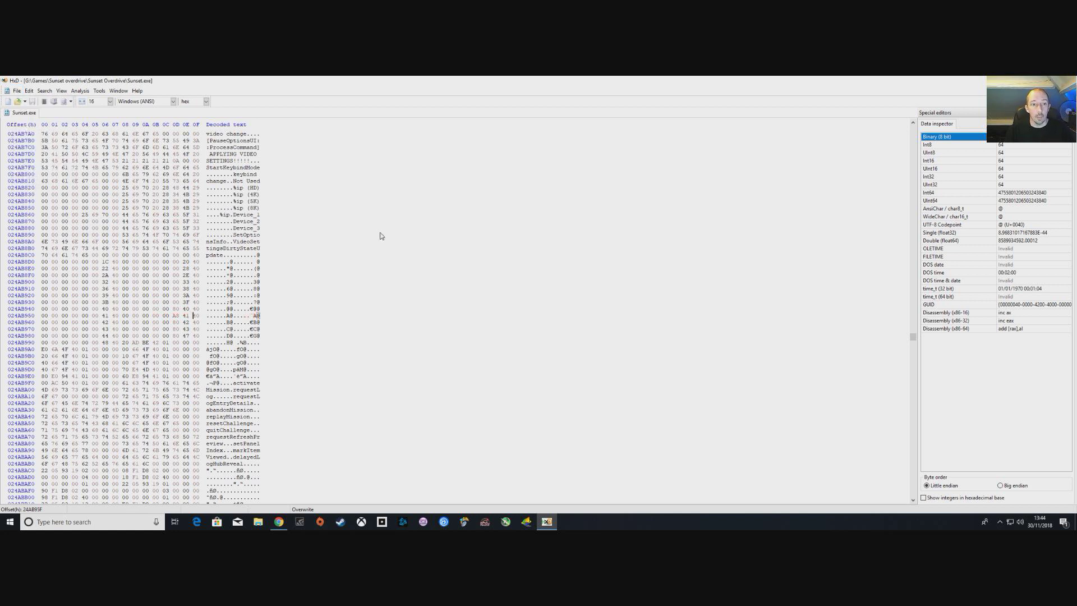